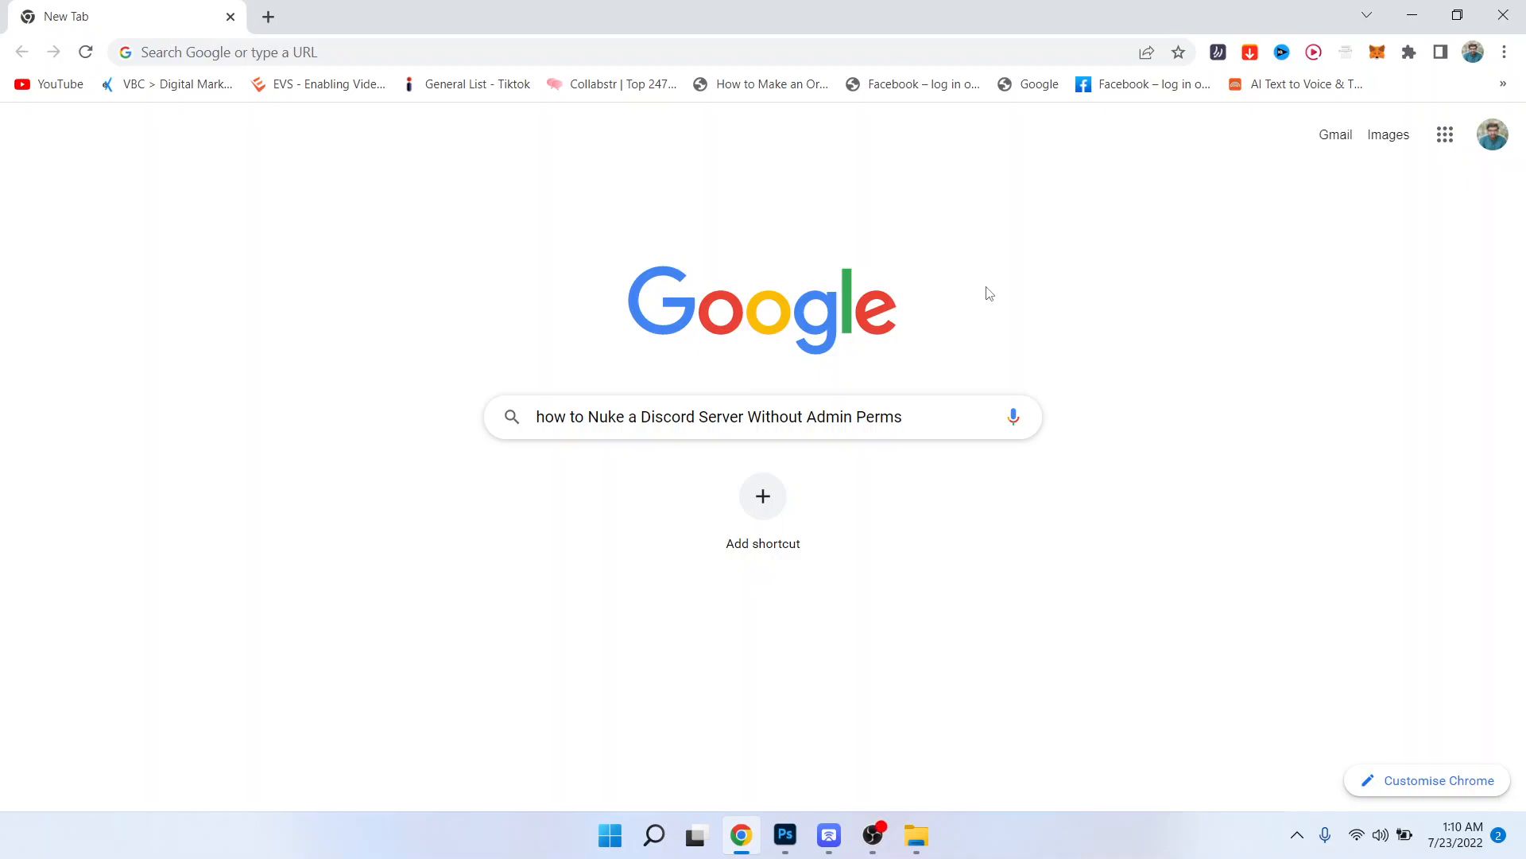
mouse_move(1092, 659)
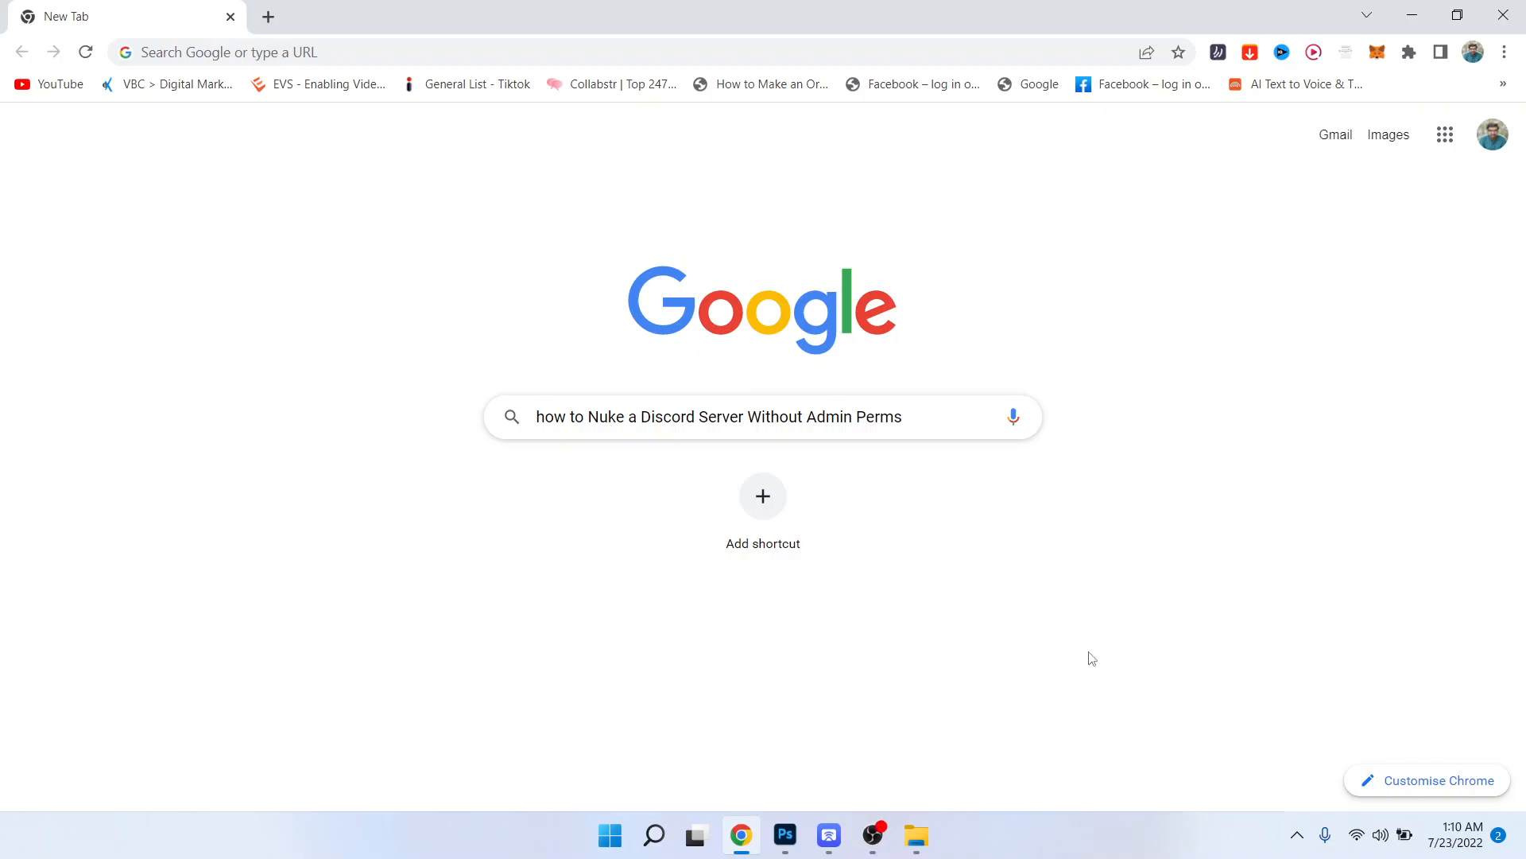
mouse_move(899, 357)
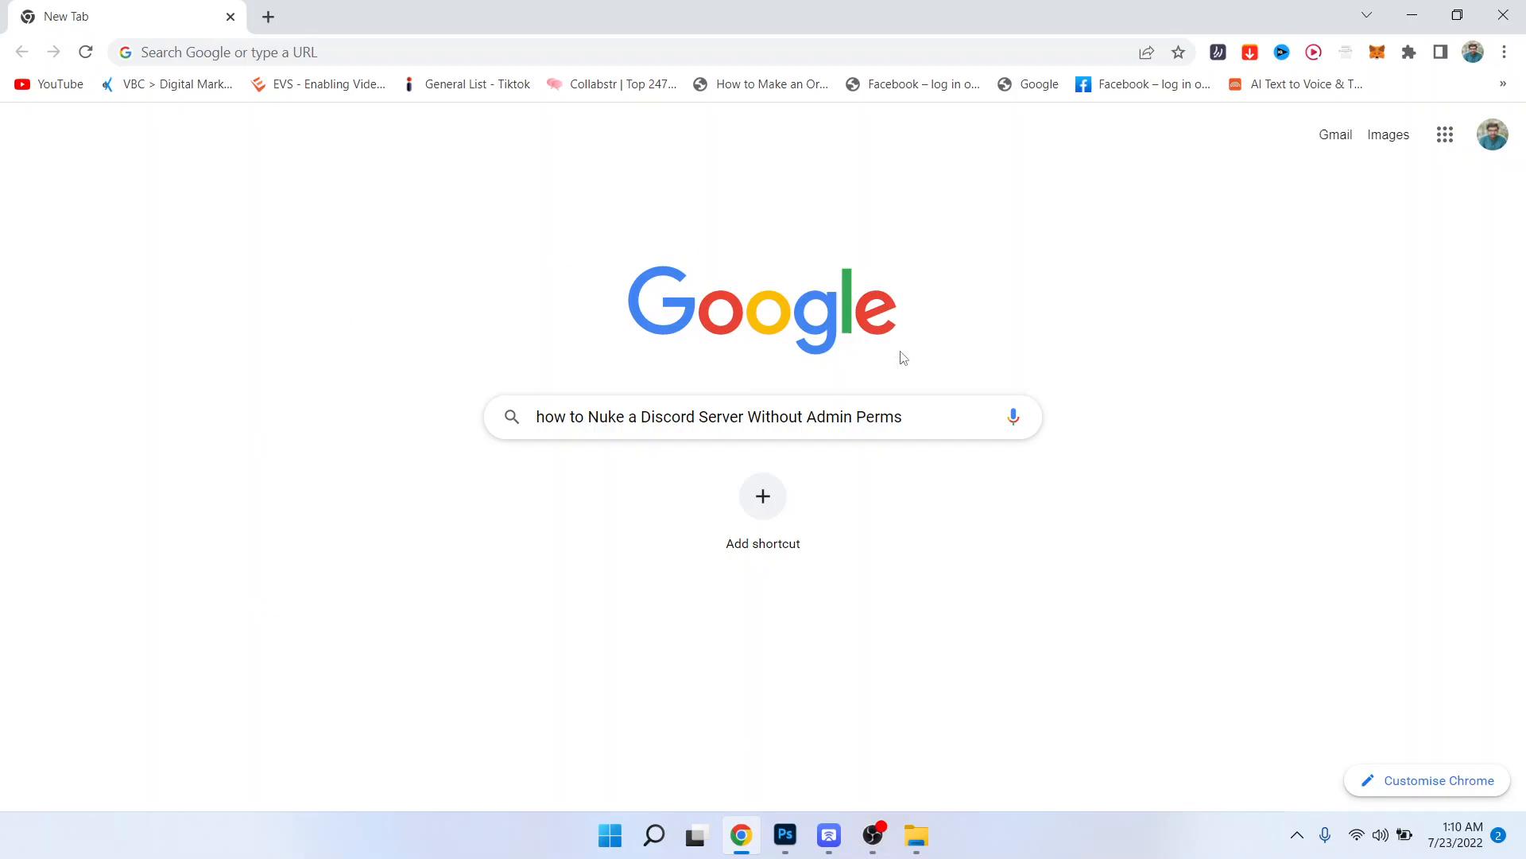
mouse_move(998, 602)
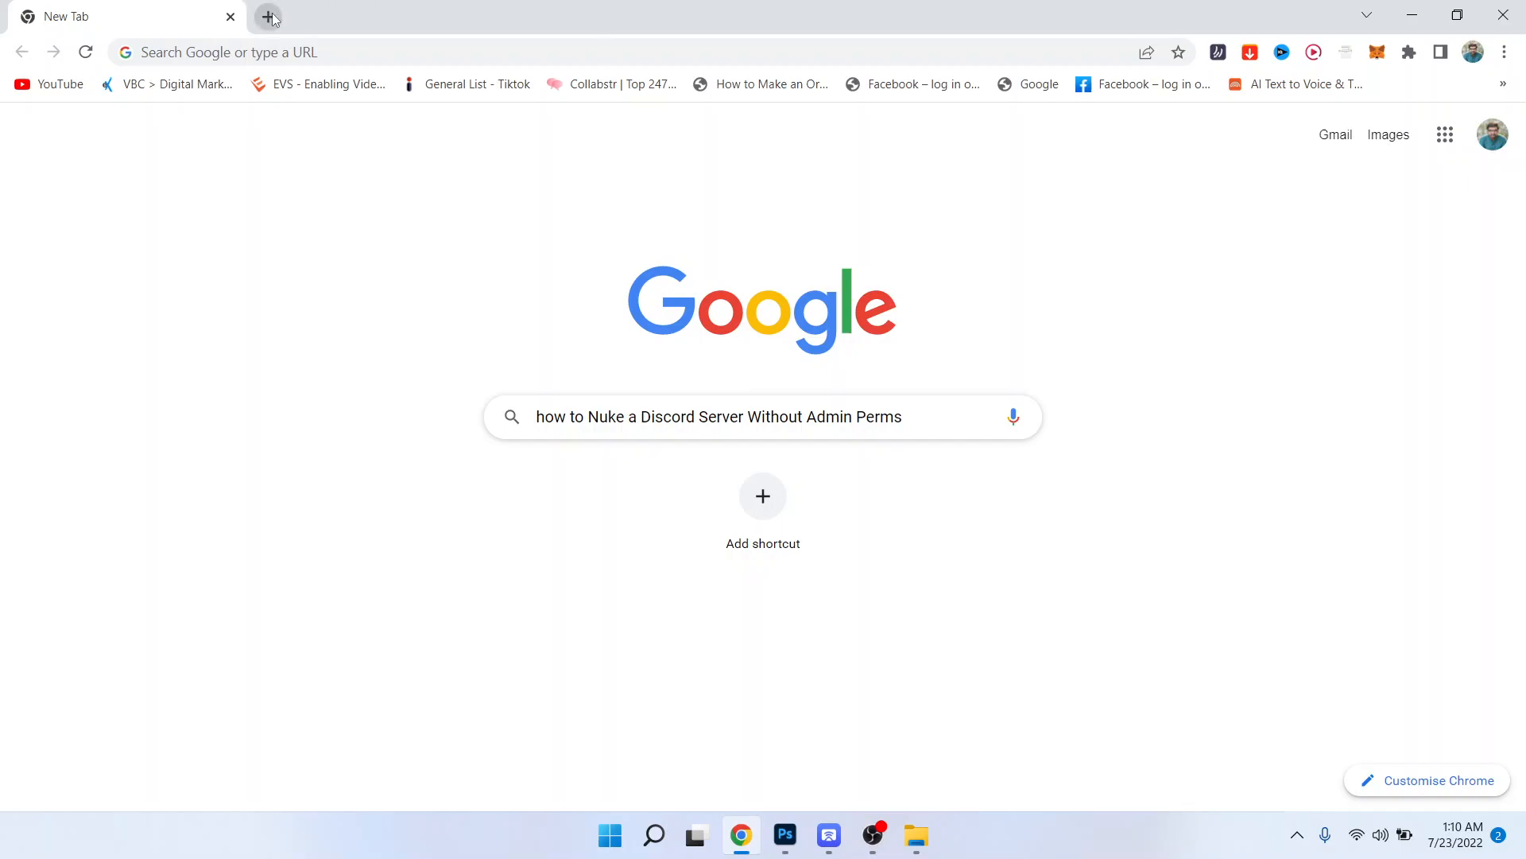
Search Google for 'discord' and open The Winning Smile Pirates server in Discord's web app
left_click(269, 17)
type("discord]")
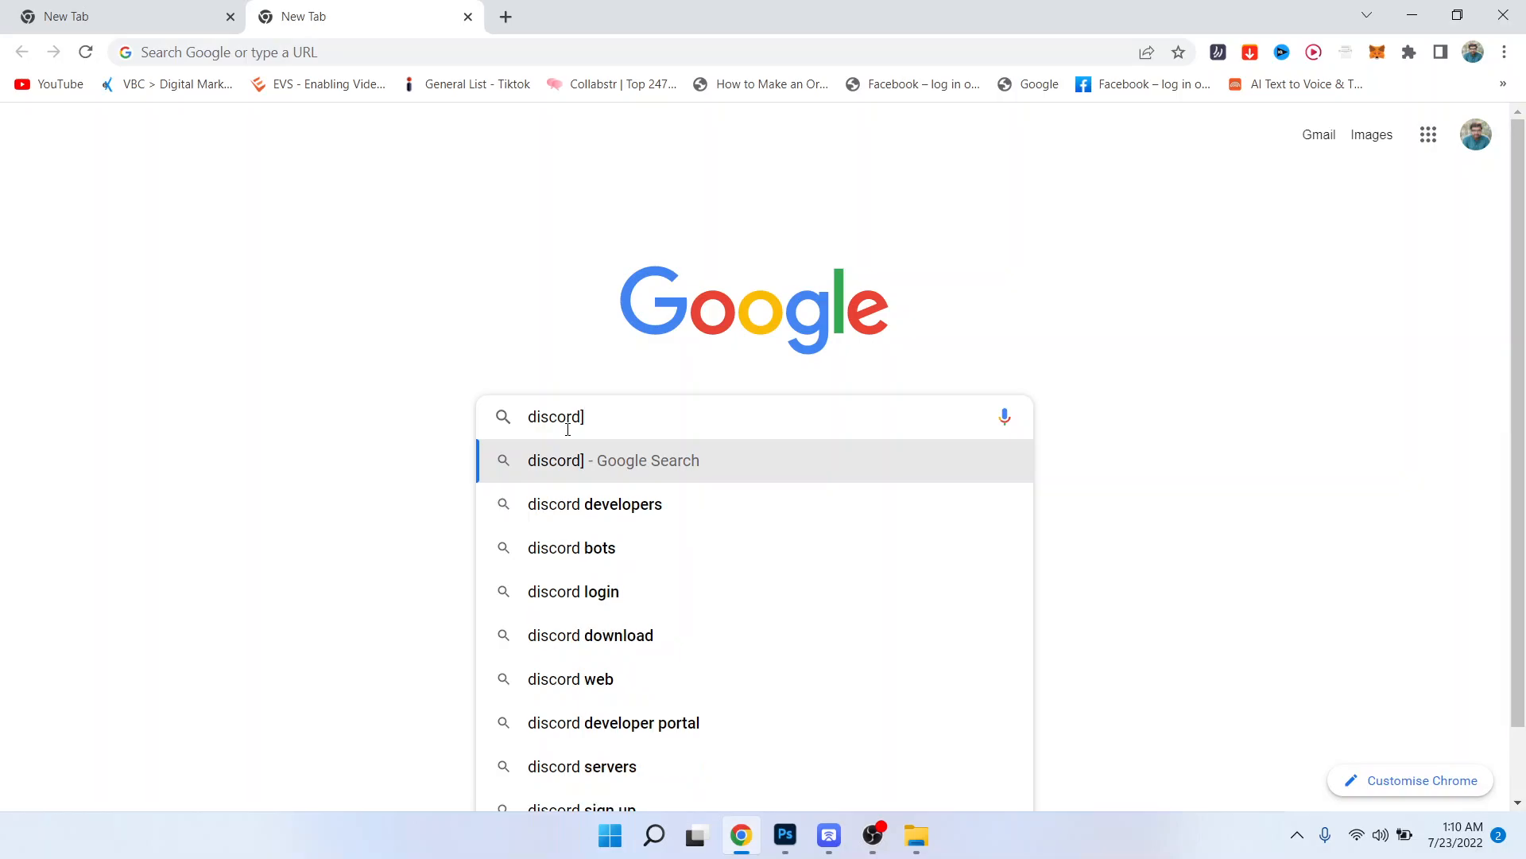
key("Backspace")
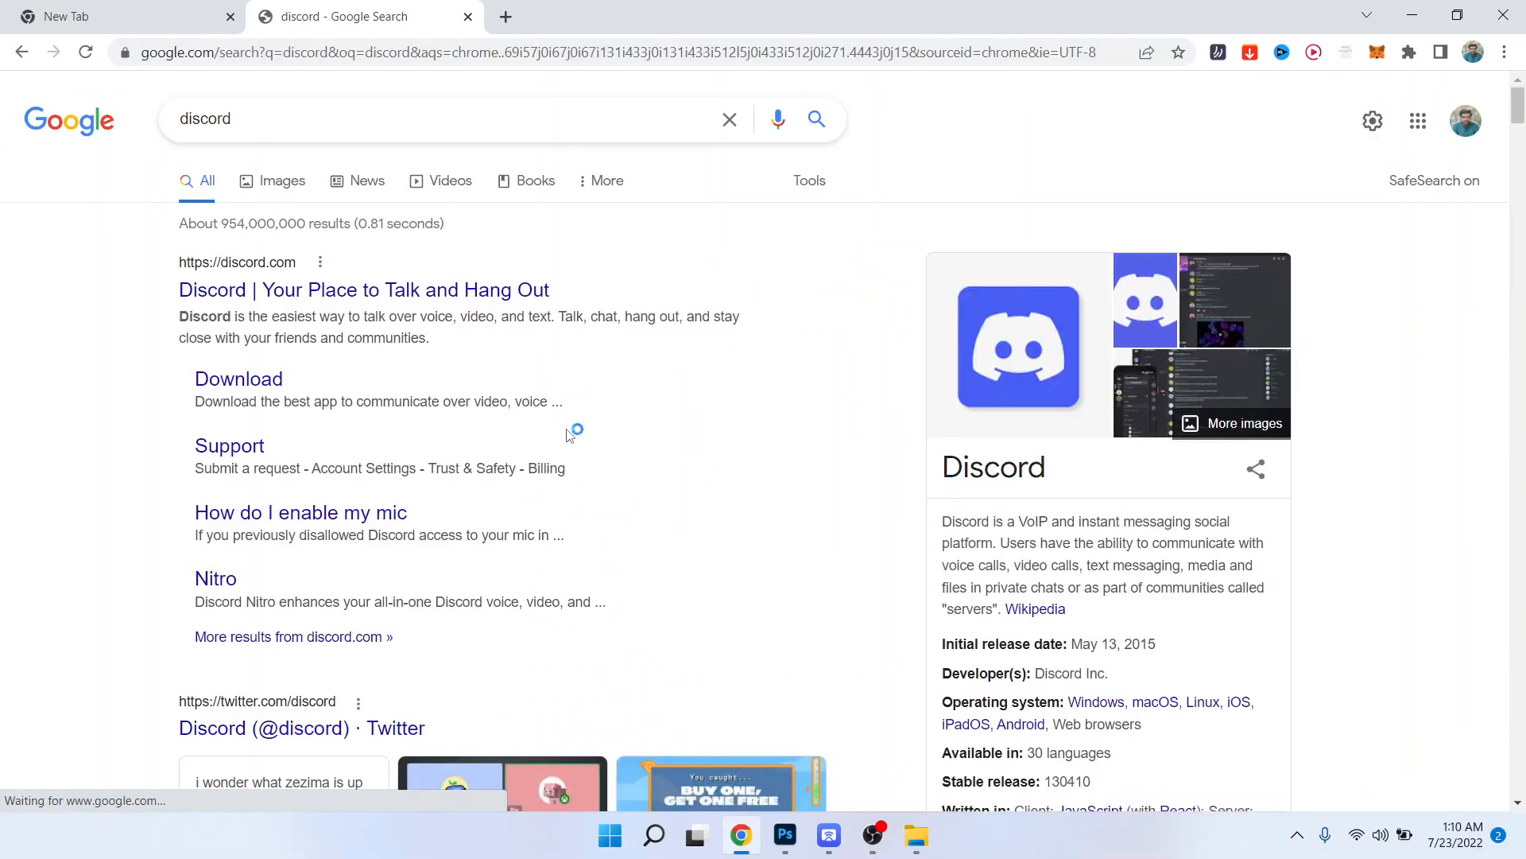
left_click(363, 289)
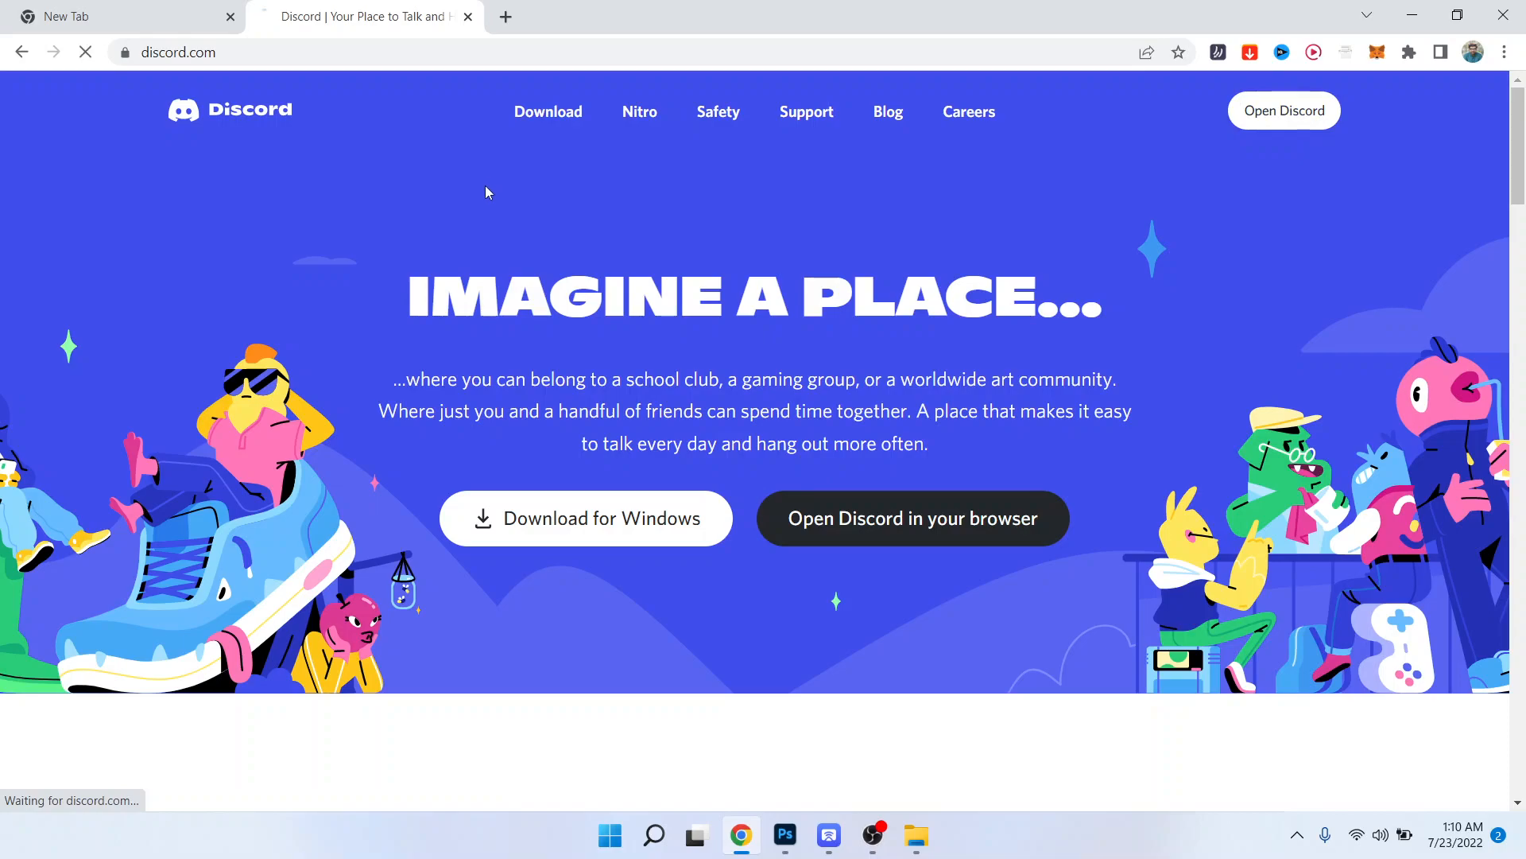
left_click(504, 16)
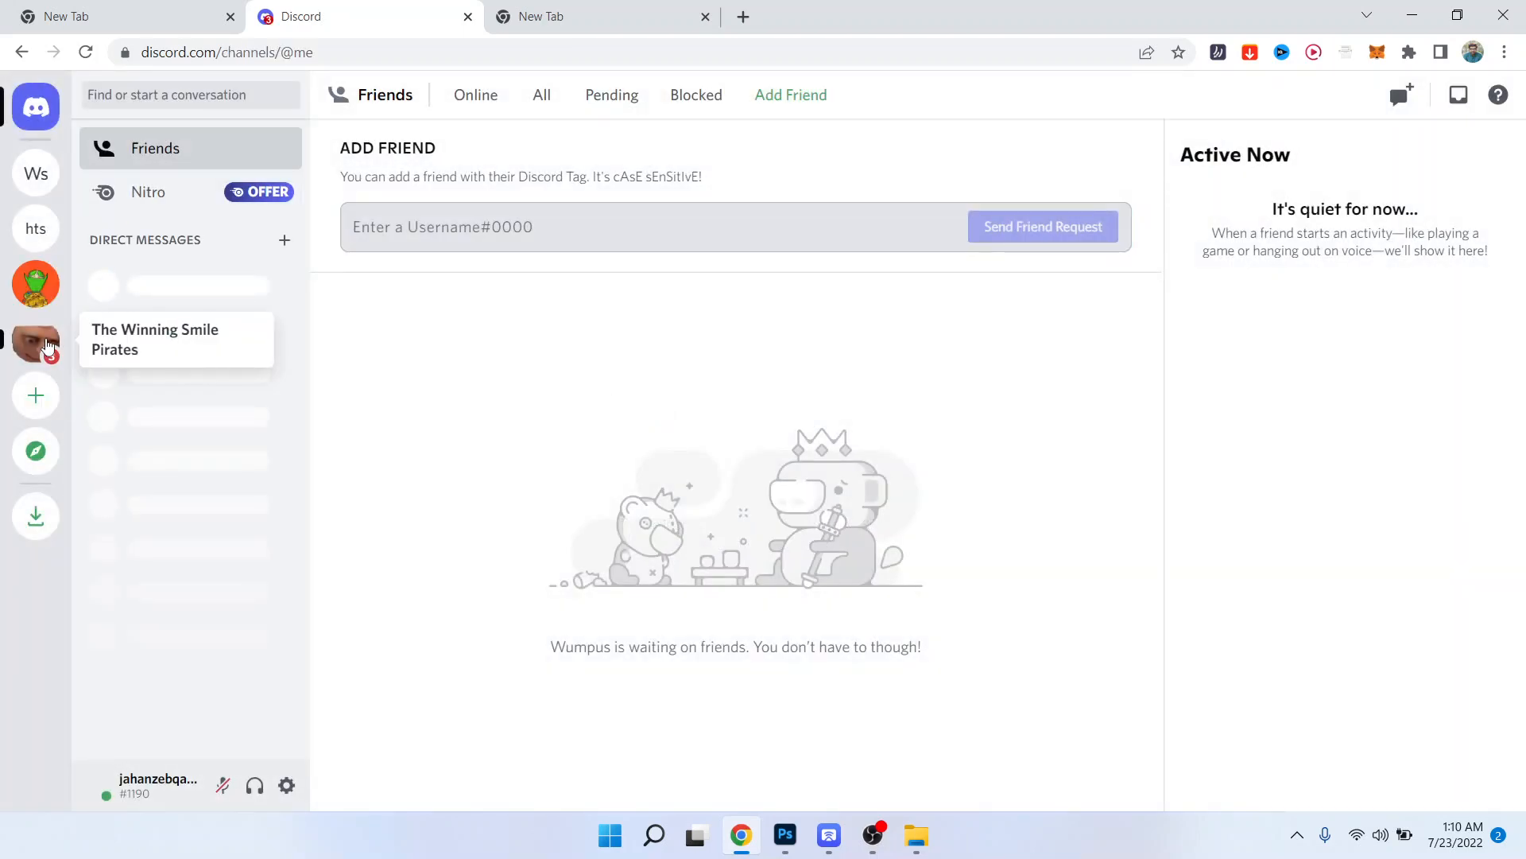
left_click(35, 343)
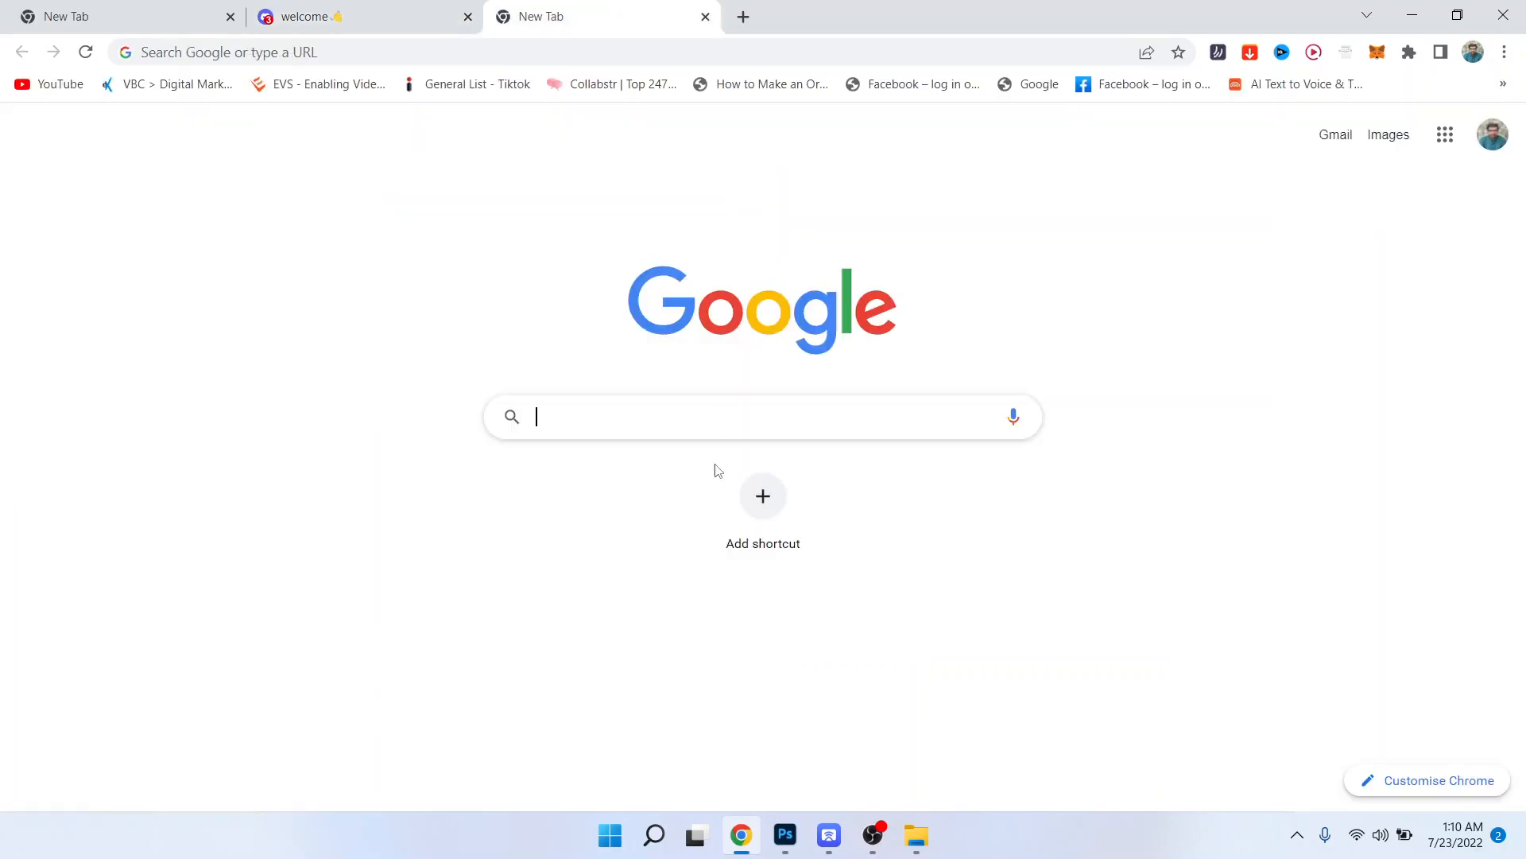
Search Google for 'xenon discord' and open the Xenon Bot website
type("xen")
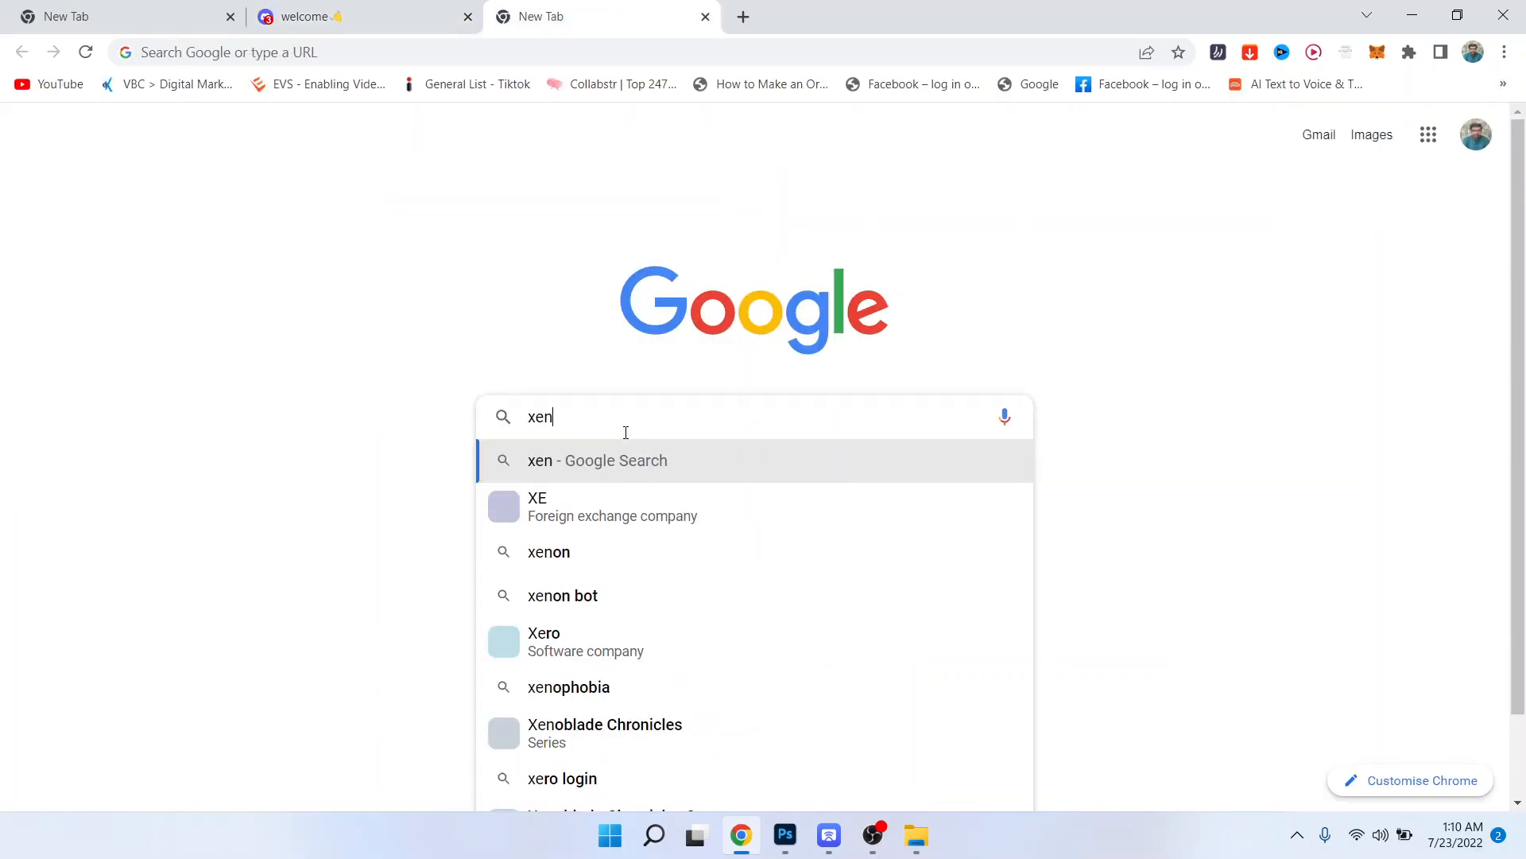
left_click(547, 551)
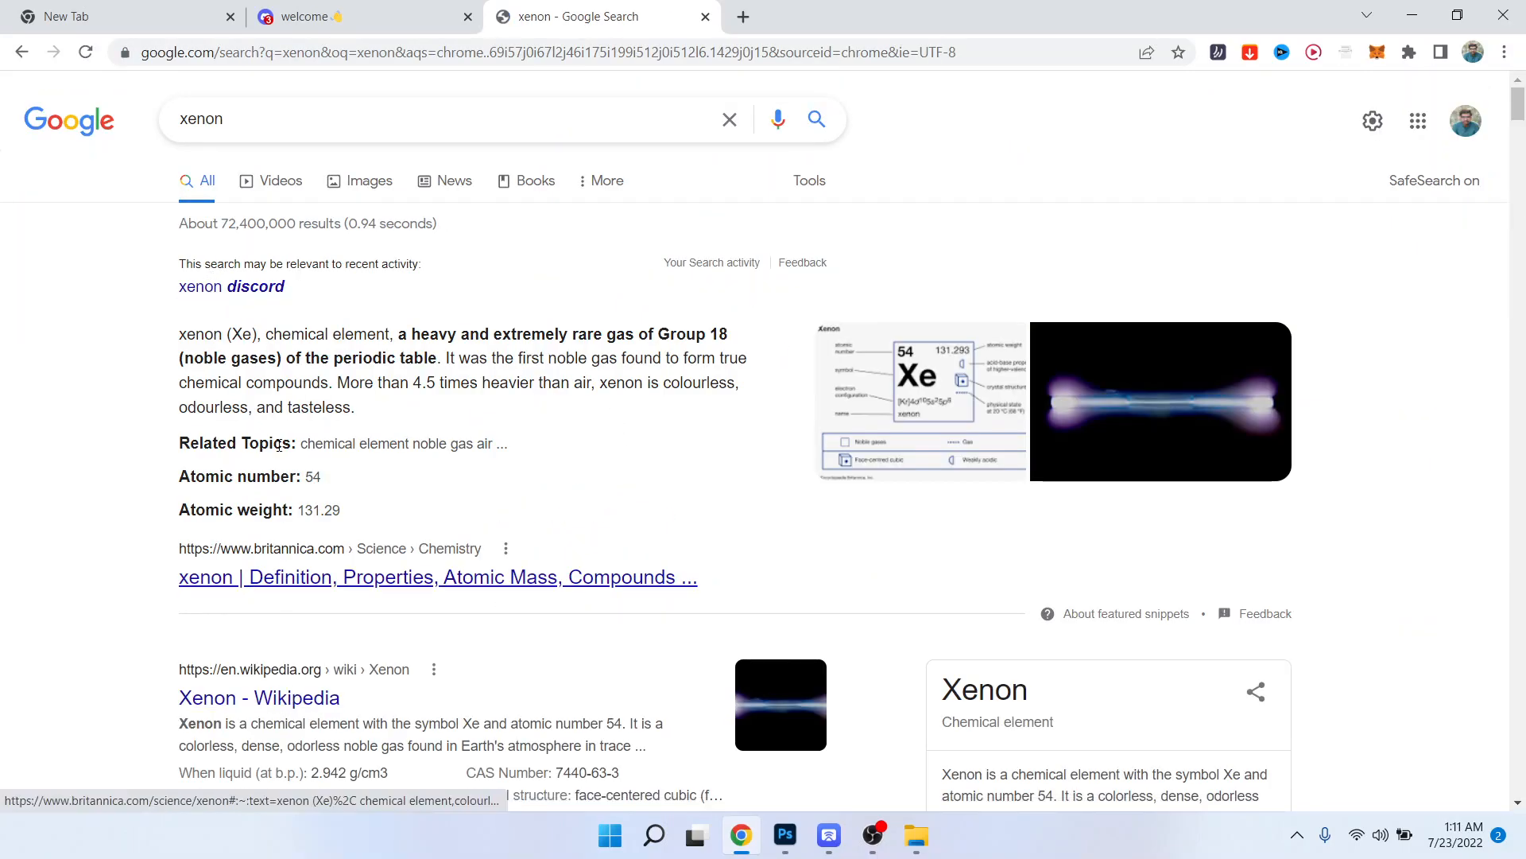
left_click(232, 286)
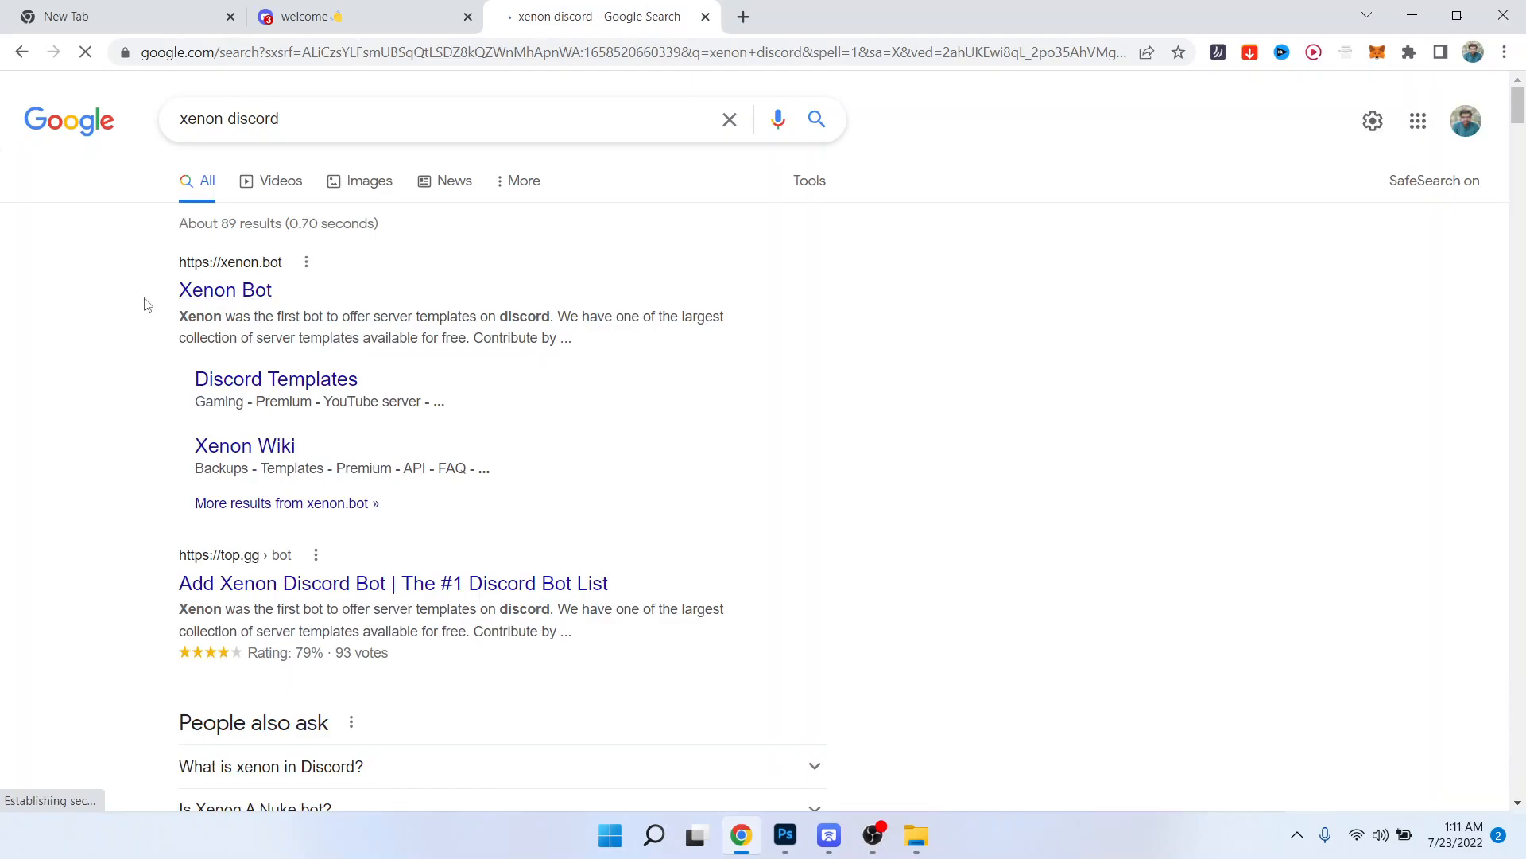
left_click(225, 290)
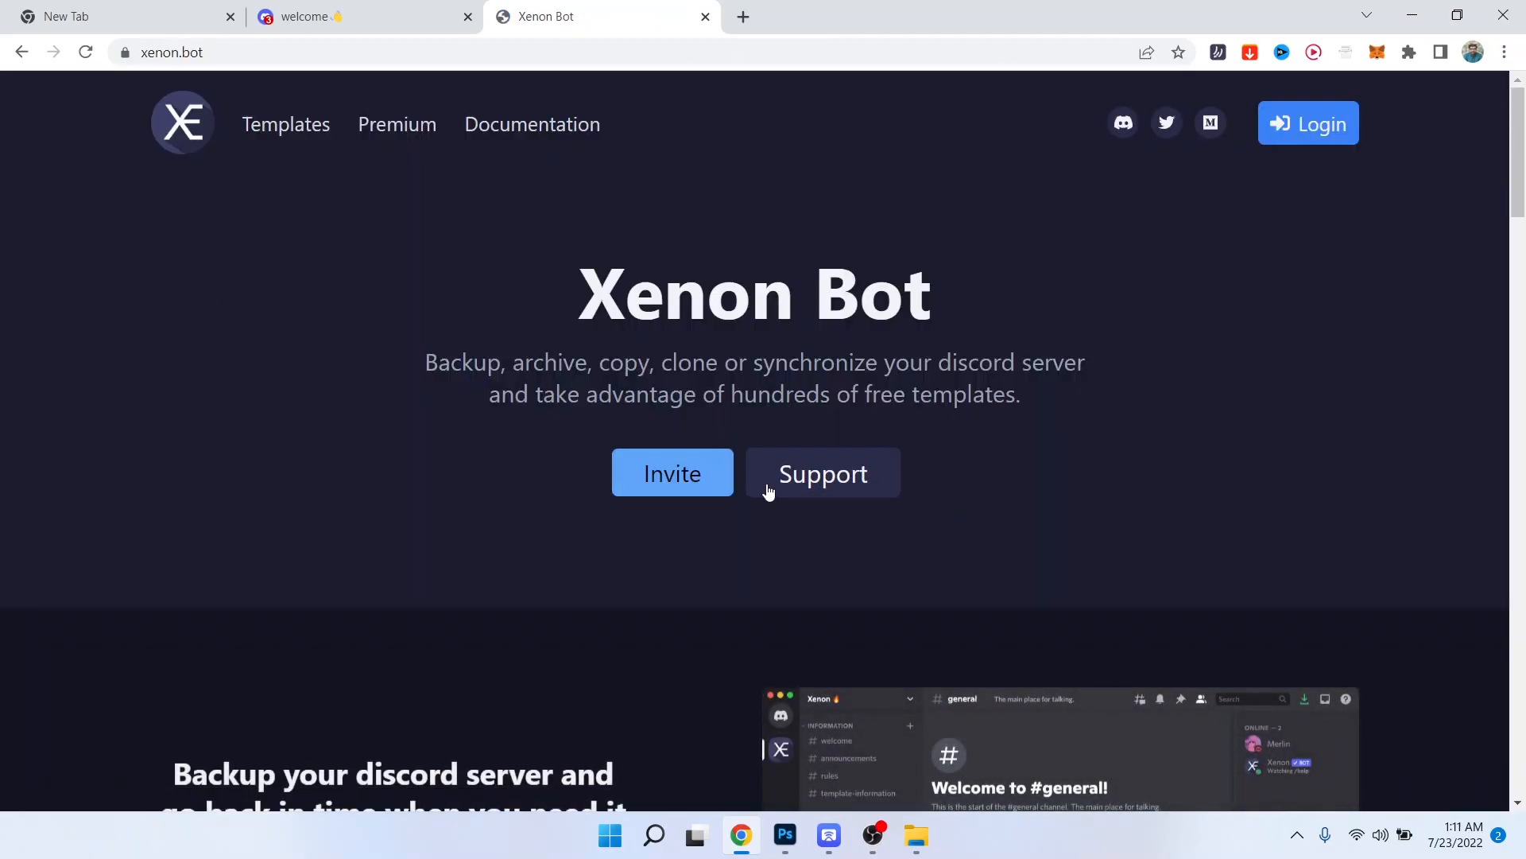
Start inviting Xenon Bot from xenon.bot, then return to the Discord welcome tab
left_click(672, 473)
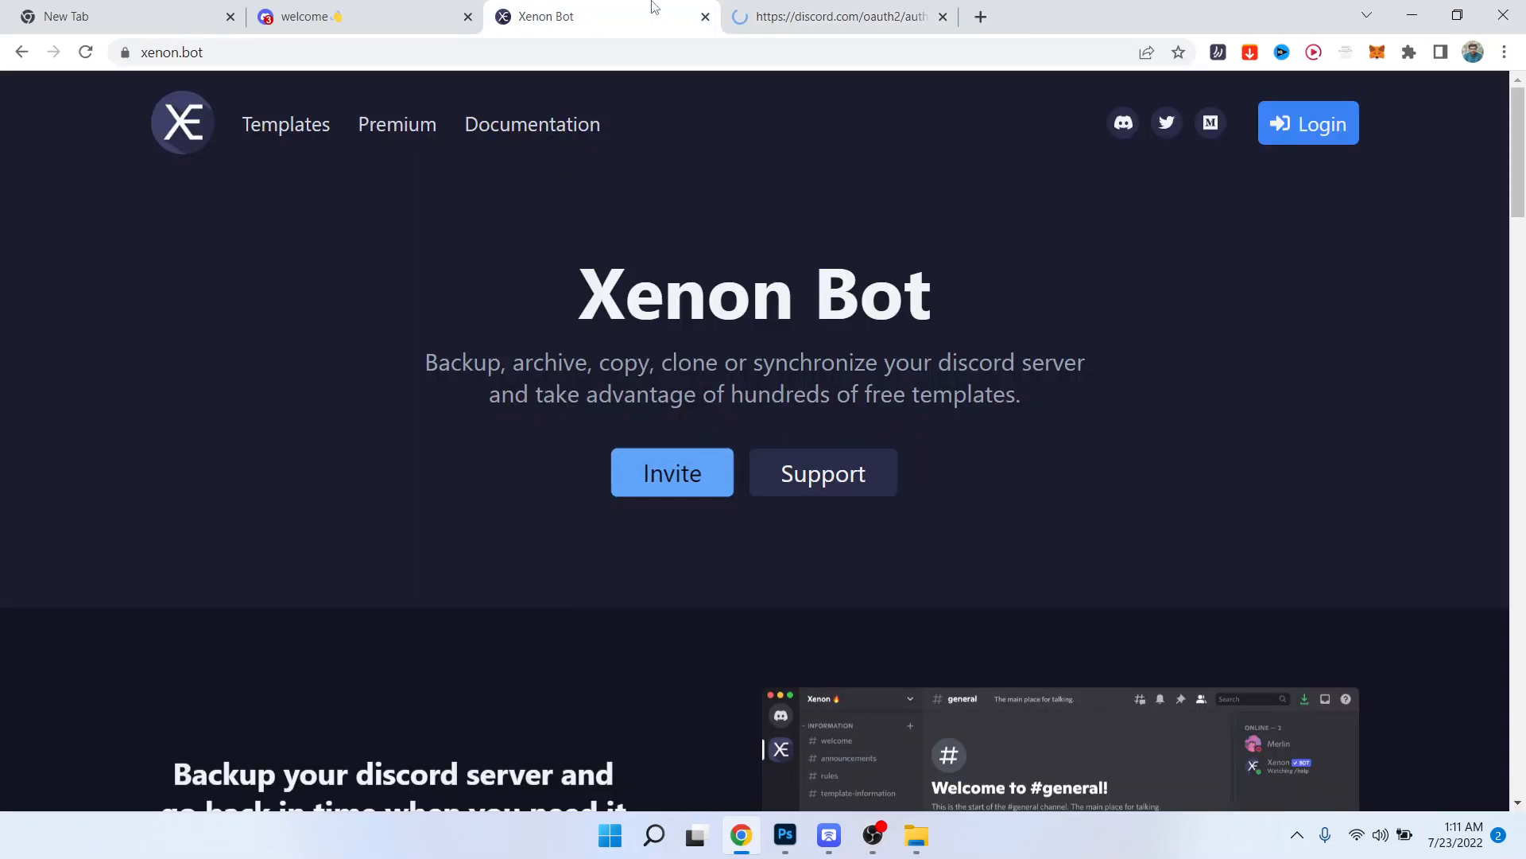
left_click(335, 17)
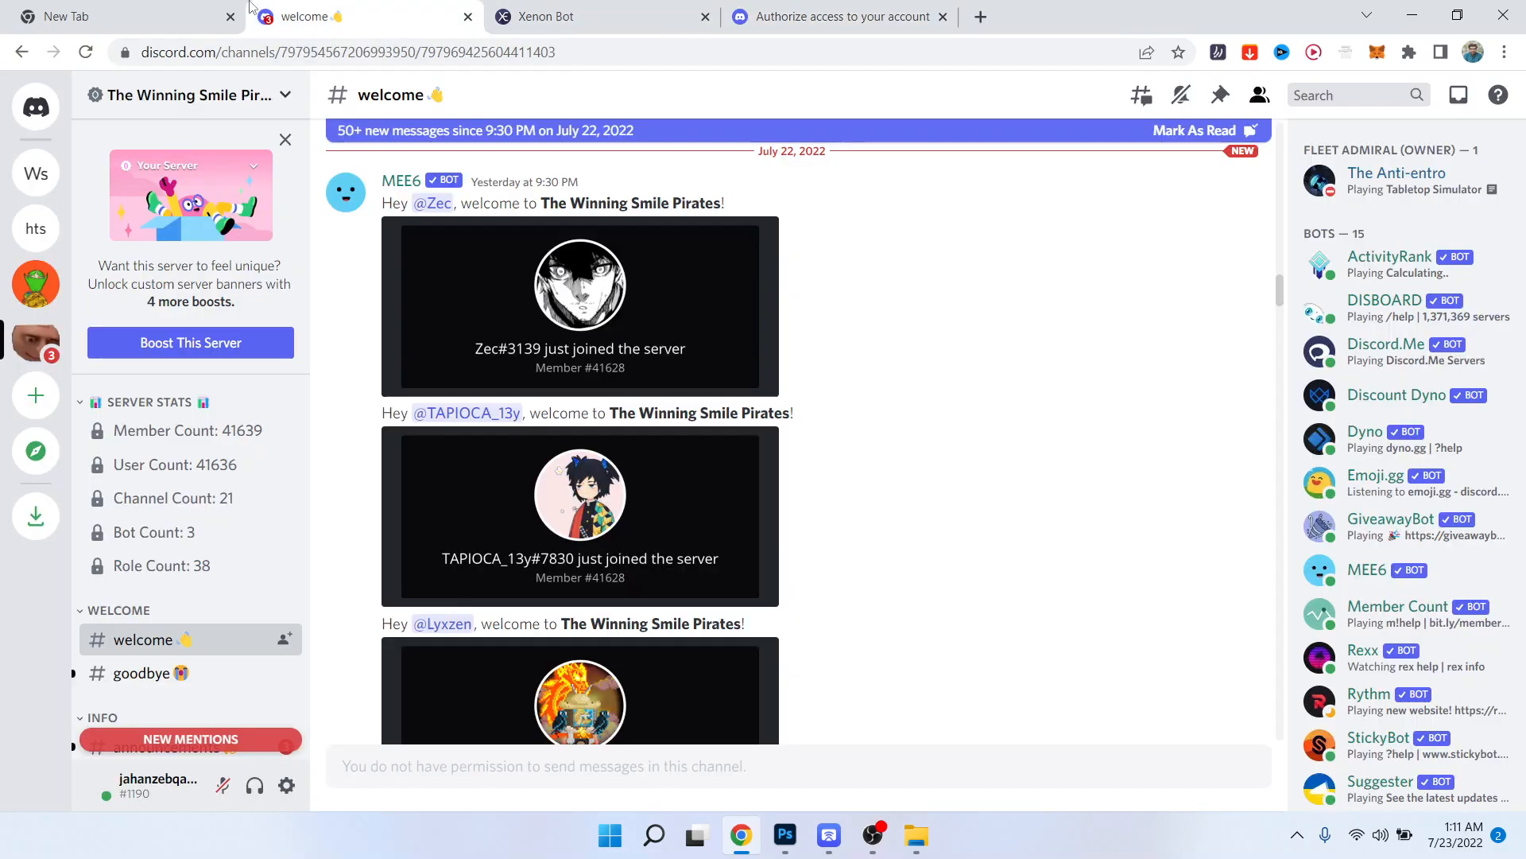